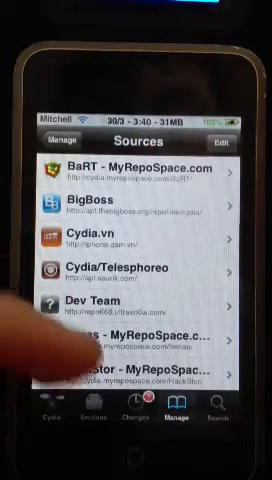
# Step: Scroll down the Sources list and open the iworldtouch - MyRepoSpace source
pyautogui.scroll(-3)
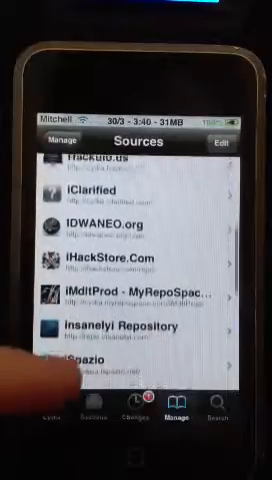
pyautogui.scroll(-3)
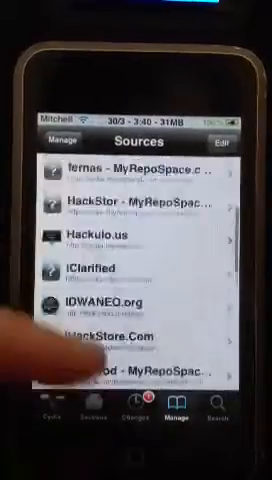
pyautogui.scroll(-3)
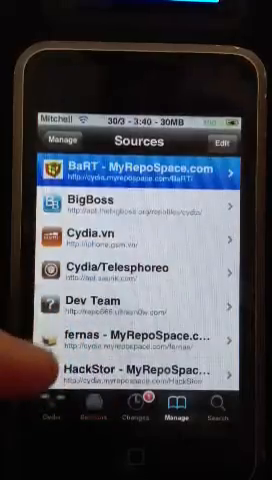
pyautogui.click(140, 175)
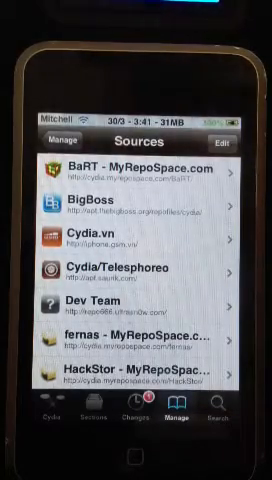
# Step: Scroll through its packages: iCloud, iMessage, wallpaper, folders and multitasking tweaks
pyautogui.scroll(-3)
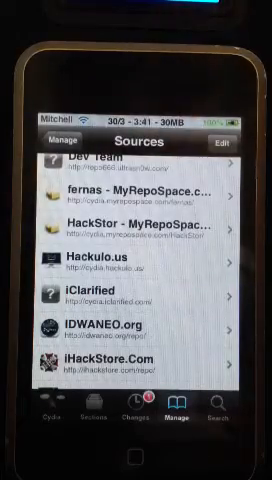
pyautogui.scroll(-3)
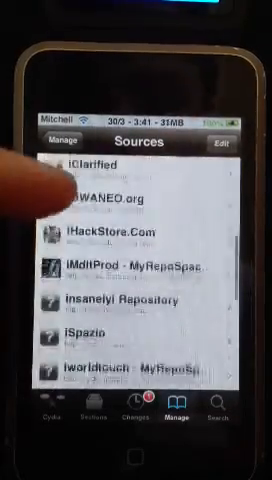
pyautogui.scroll(-3)
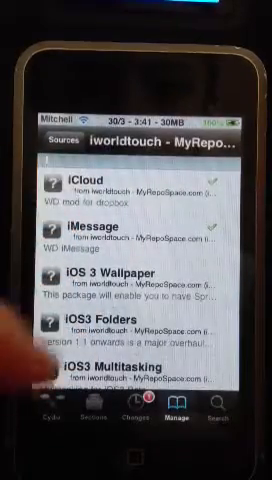
pyautogui.scroll(-3)
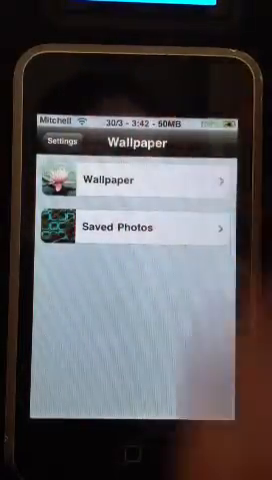
# Step: View Saved Photos in Wallpaper settings, then return to the main Settings list
pyautogui.click(135, 228)
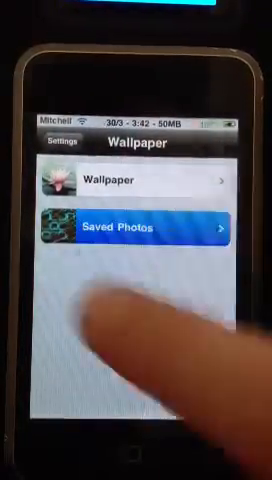
pyautogui.click(135, 229)
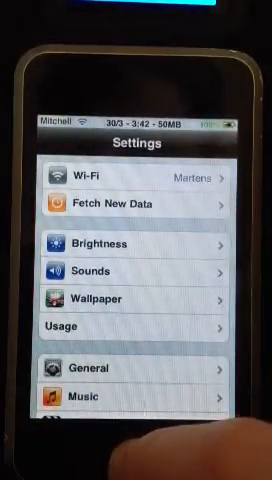
pyautogui.press('home')
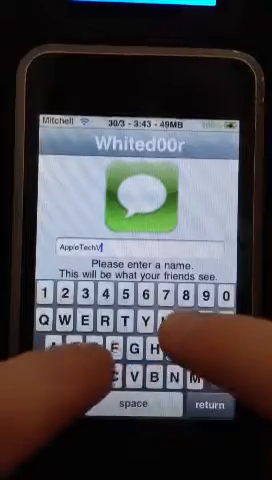
# Step: Enter the next letter of the Whited00r iMessage display name
pyautogui.click(217, 406)
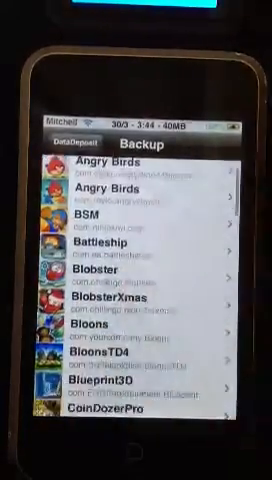
# Step: Scroll the DataDeposit backup app list, then choose Restore From Dropbox
pyautogui.scroll(-3)
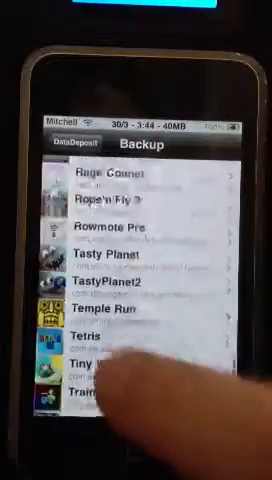
pyautogui.scroll(-3)
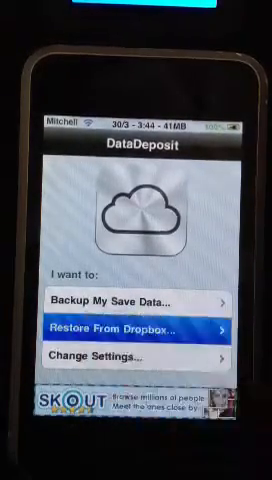
pyautogui.click(136, 329)
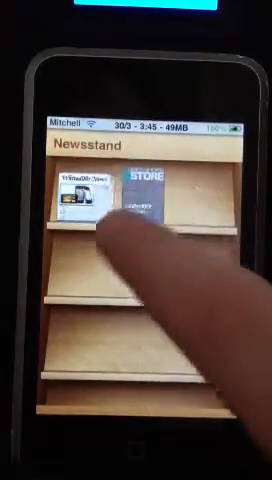
# Step: Open the Whited00r News issue on the shelf and scroll its recent updates
pyautogui.click(72, 197)
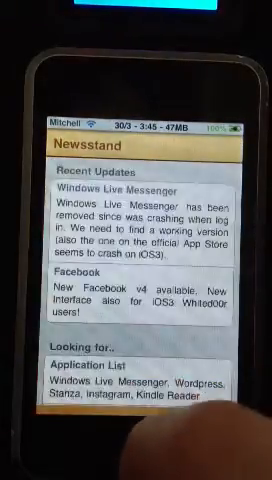
pyautogui.scroll(-3)
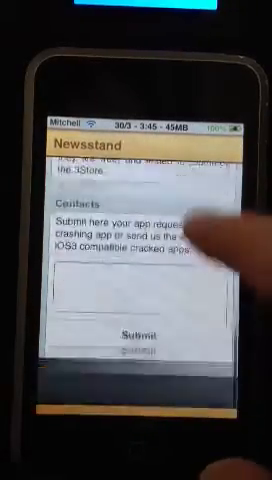